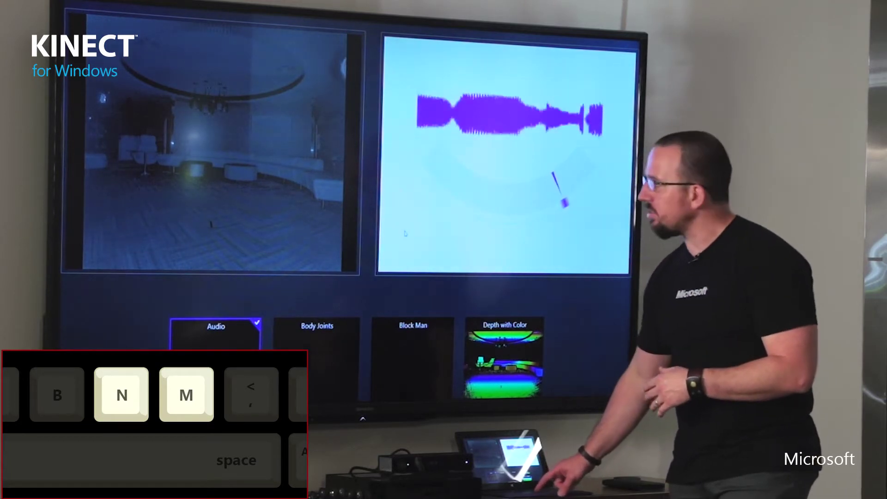
# Step: Toggle the Audio sample from the split audio/IR layout to a full-screen infrared camera feed
pyautogui.press('space')
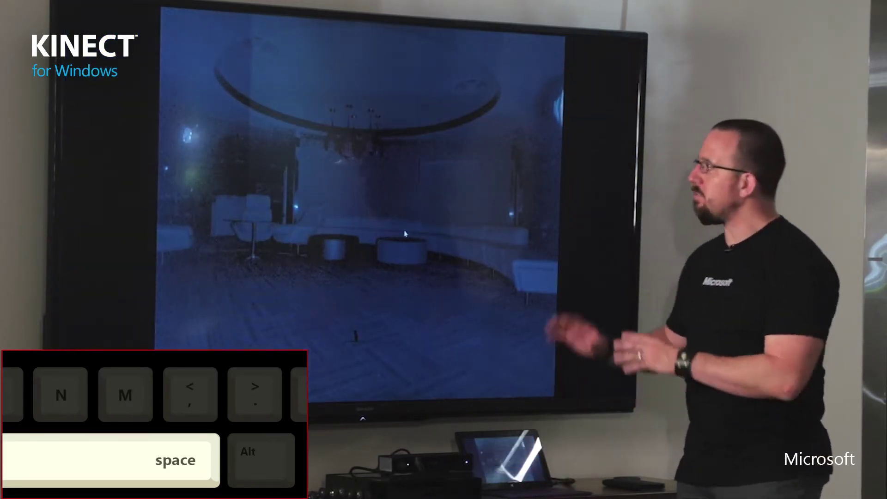